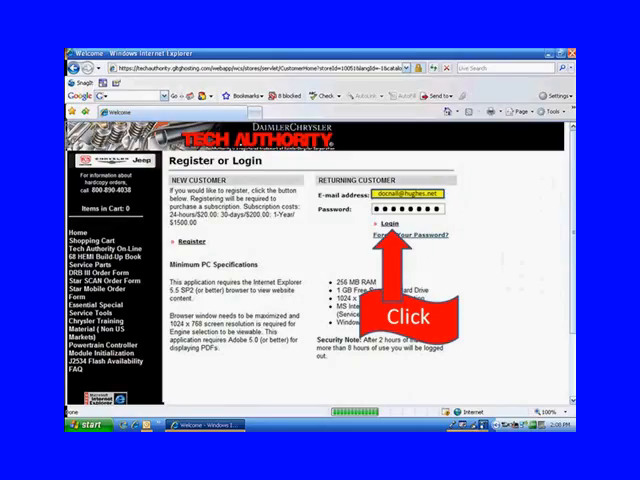
Log in as a returning customer and open Tech Authority On-Line from My Account.
click(389, 222)
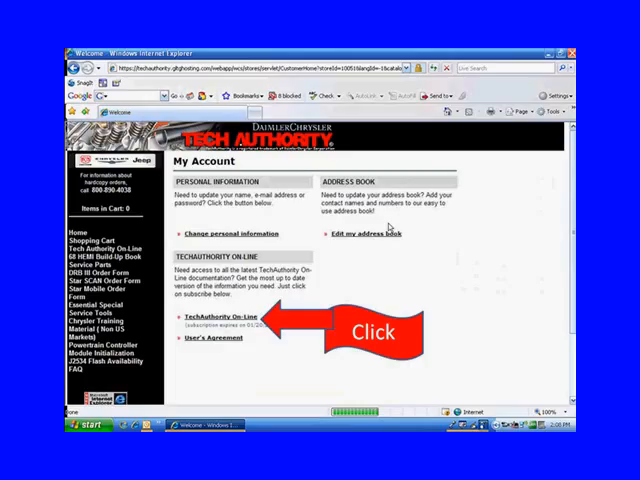
click(210, 318)
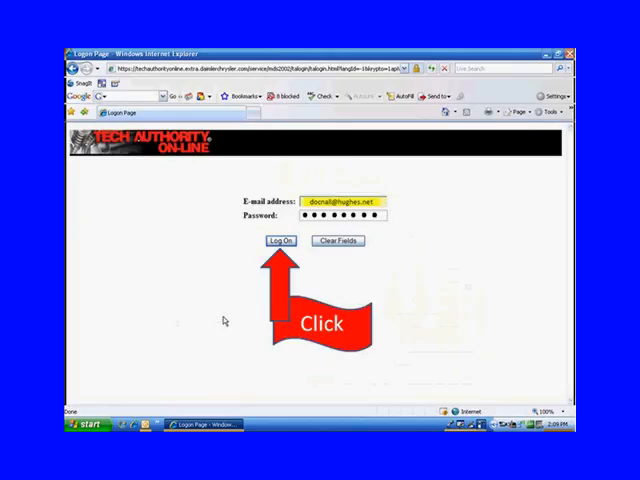
Log on to Tech Authority On-Line with the saved email and password.
click(281, 240)
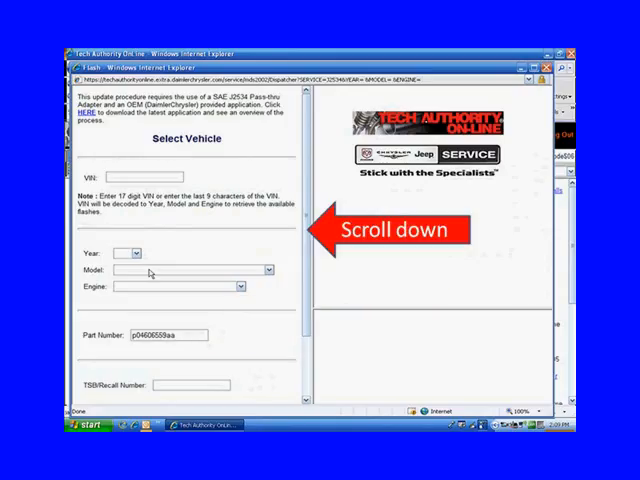
Submit the prefilled part number search and dismiss the invalid part number warning.
scroll(down, 3)
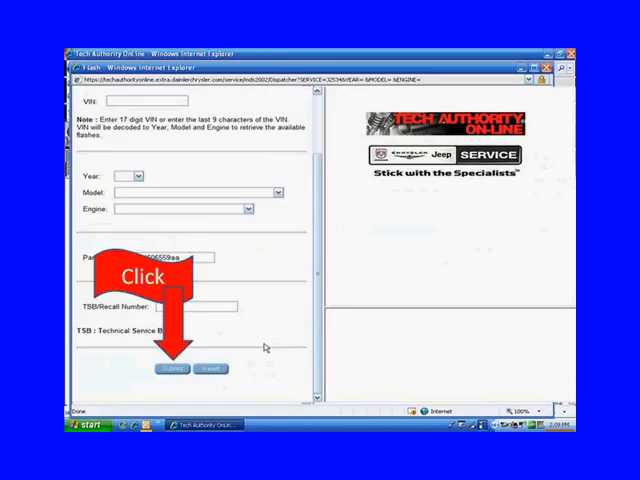
click(172, 369)
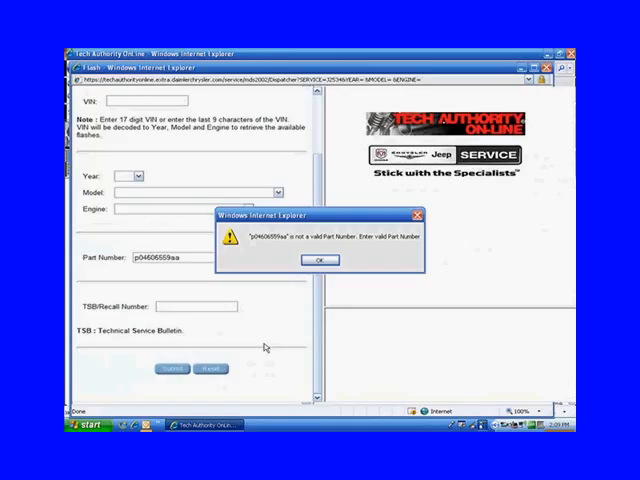
click(318, 260)
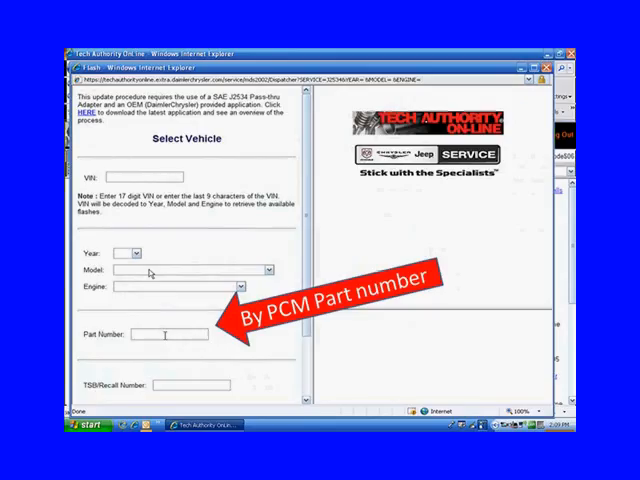
Search for available flashes using PCM part number 04606559aa.
text(04606559aa)
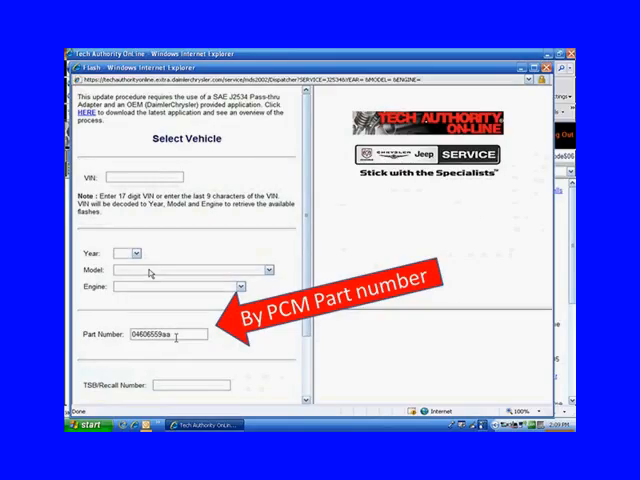
scroll(down, 3)
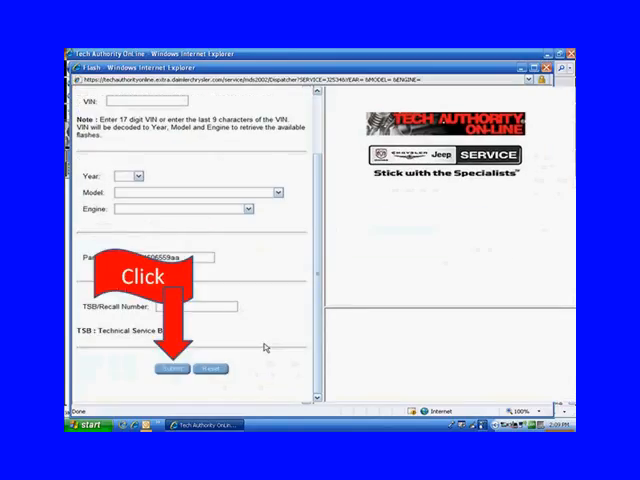
click(173, 369)
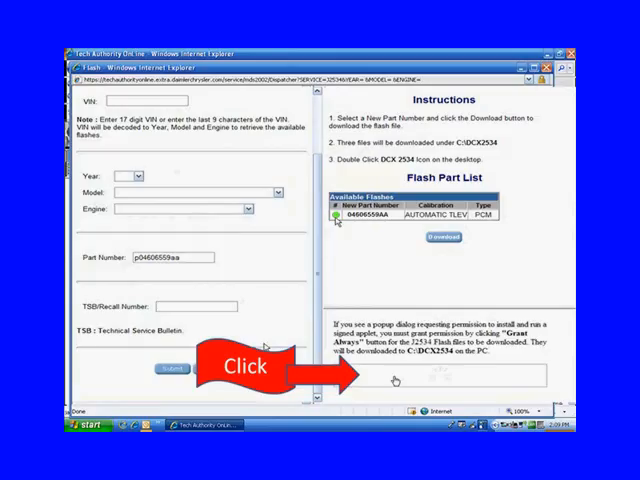
Grant Always permission so the 04606559AA flash downloads to C:\DCX2534.
click(443, 237)
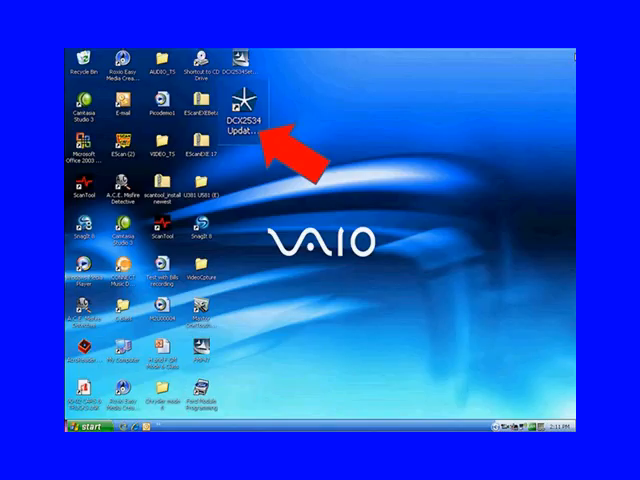
Launch DCX2534 Update Manager and select the CarDAQ PLUS pass-thru device.
double_click(240, 100)
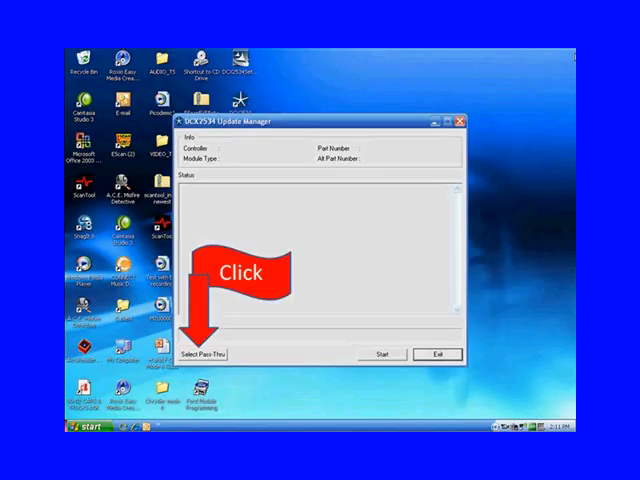
click(206, 354)
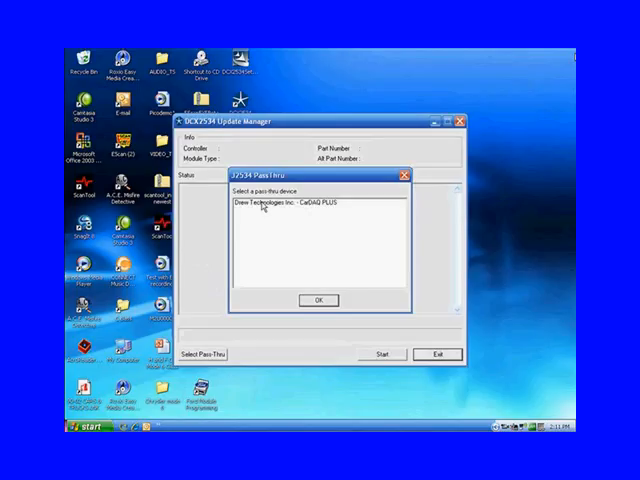
click(312, 205)
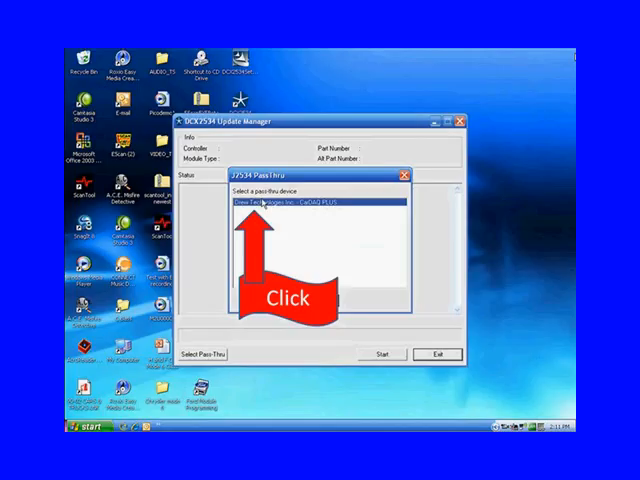
click(300, 207)
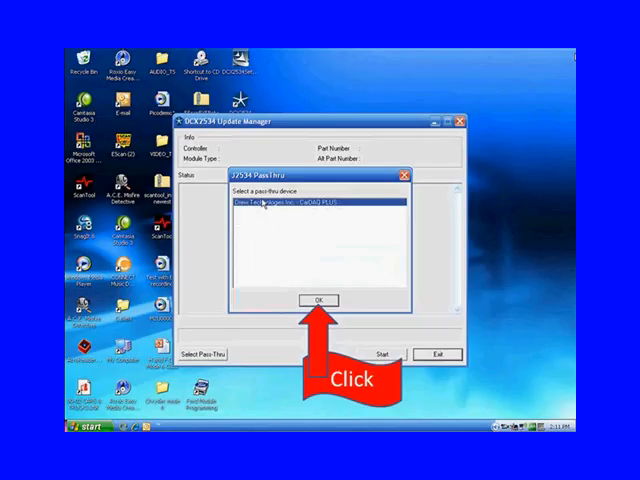
click(316, 300)
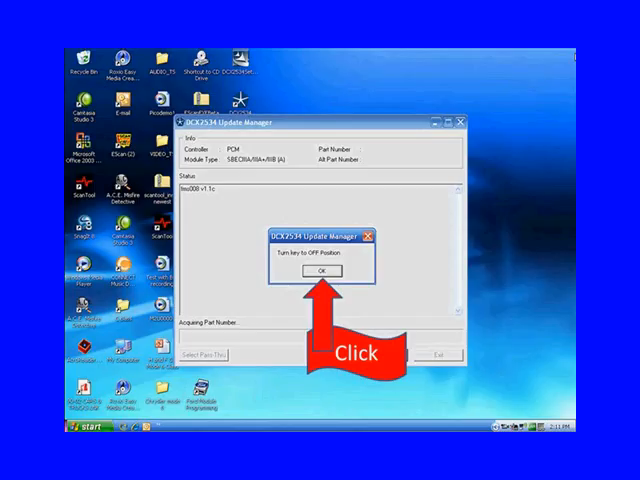
Acknowledge the ignition OFF and RUN prompts twice so the PCM part number is read.
click(320, 271)
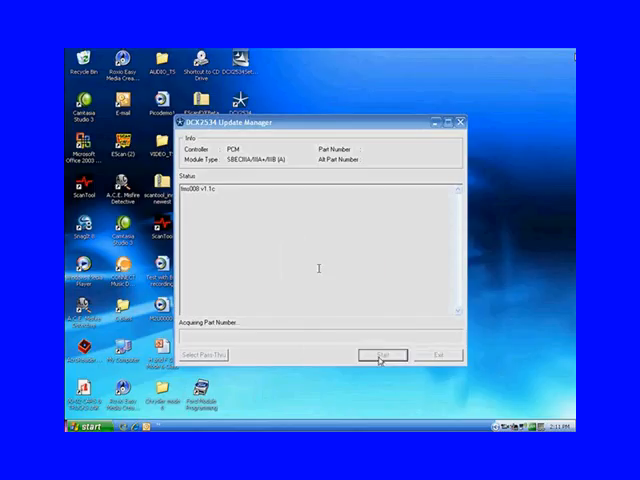
click(379, 355)
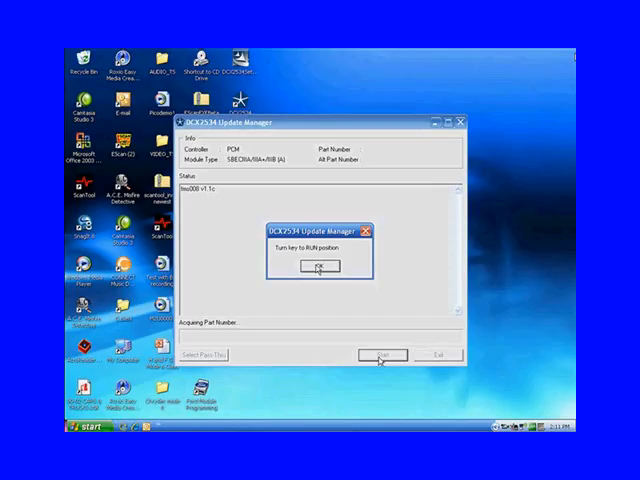
click(319, 266)
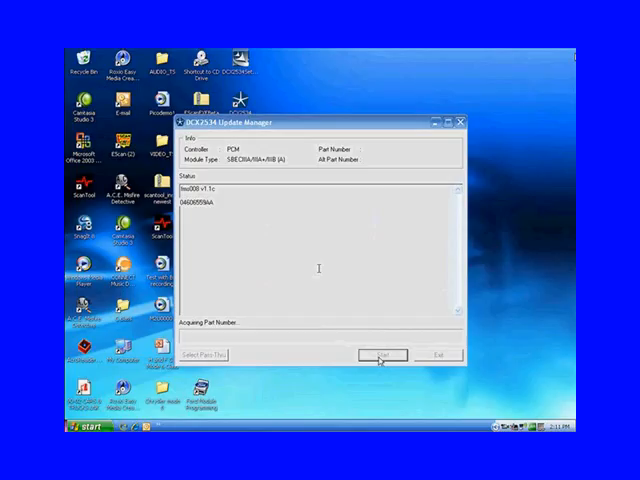
click(379, 354)
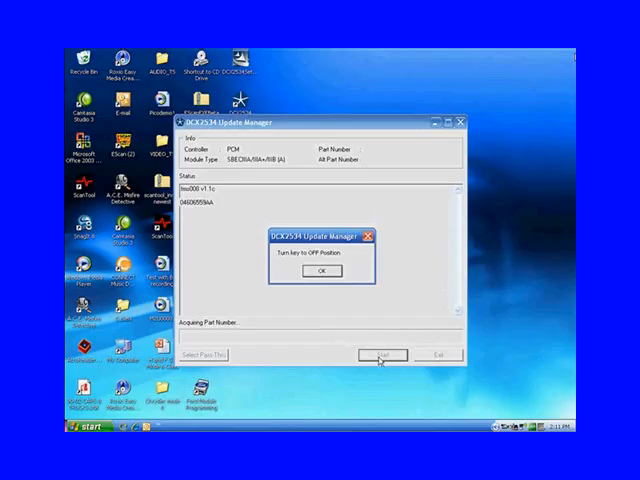
click(320, 272)
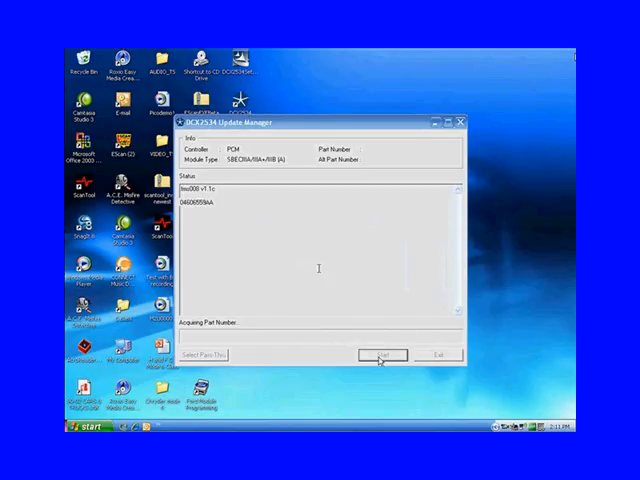
click(380, 355)
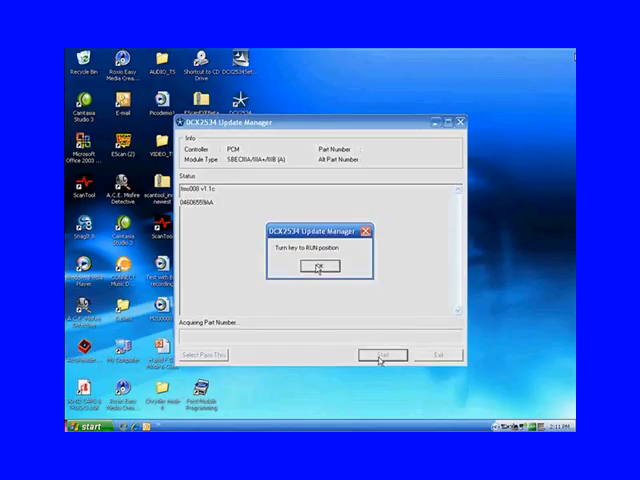
click(318, 267)
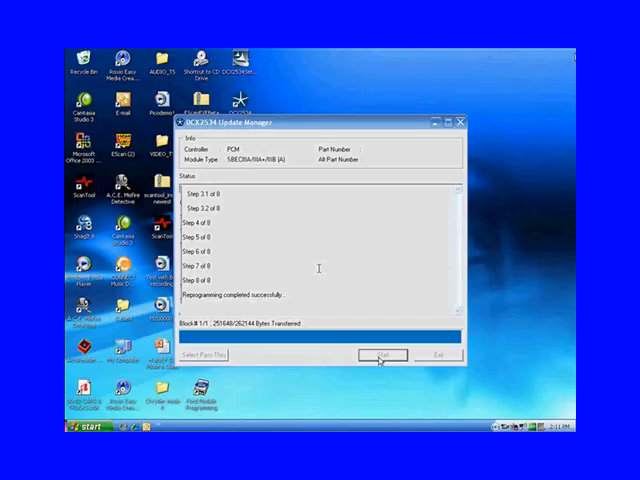
Acknowledge each post-flash ignition OFF and RUN prompt to verify part number 04606559AA.
click(377, 355)
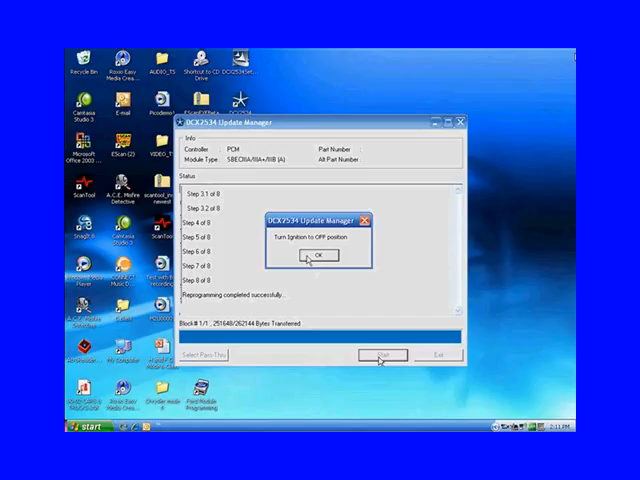
click(314, 256)
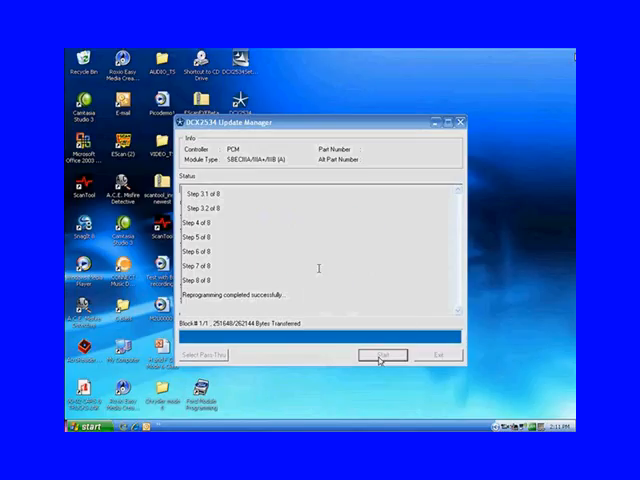
click(378, 355)
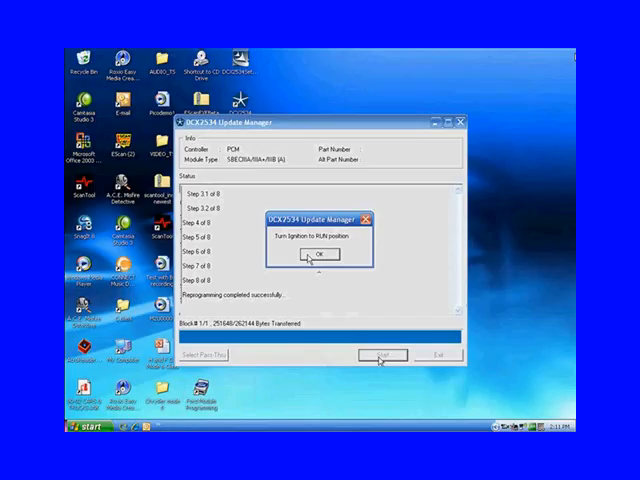
click(317, 255)
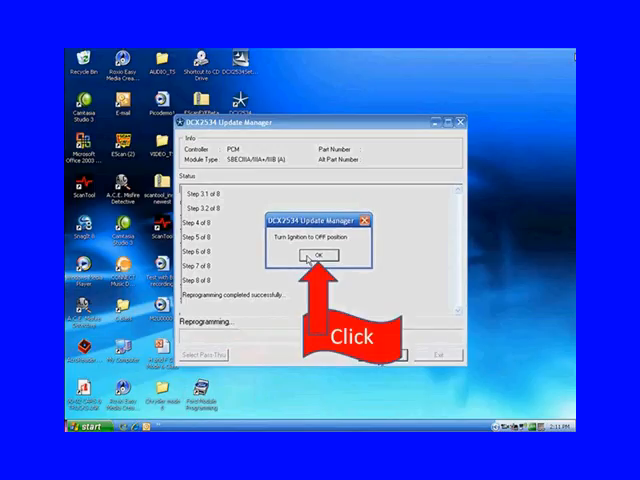
click(315, 256)
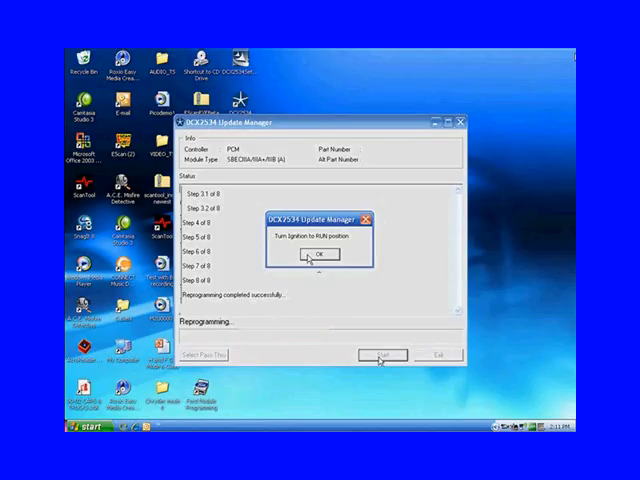
click(317, 255)
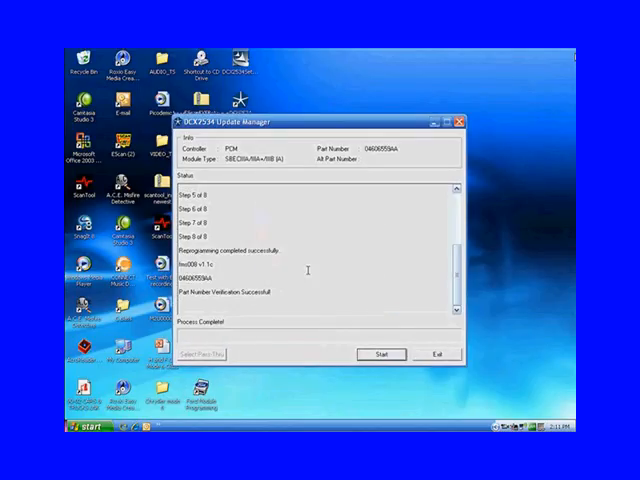